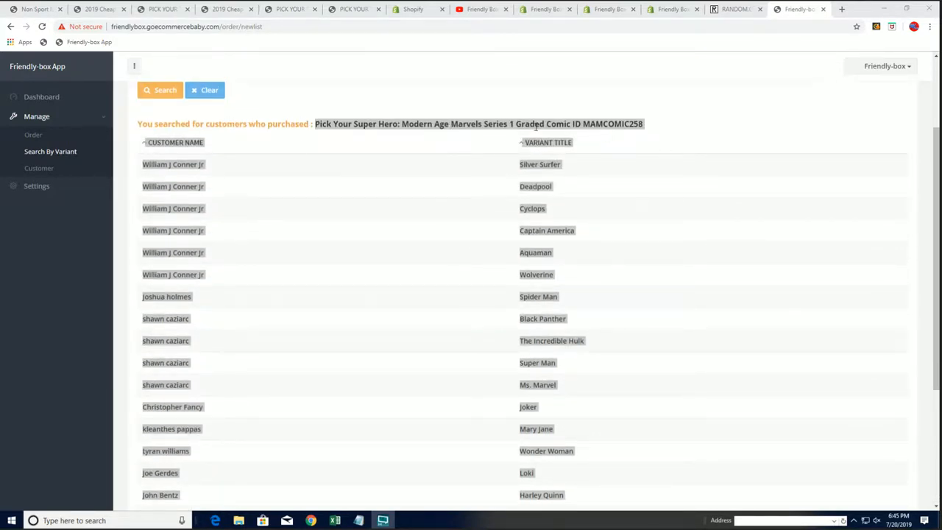
scroll("down", 3)
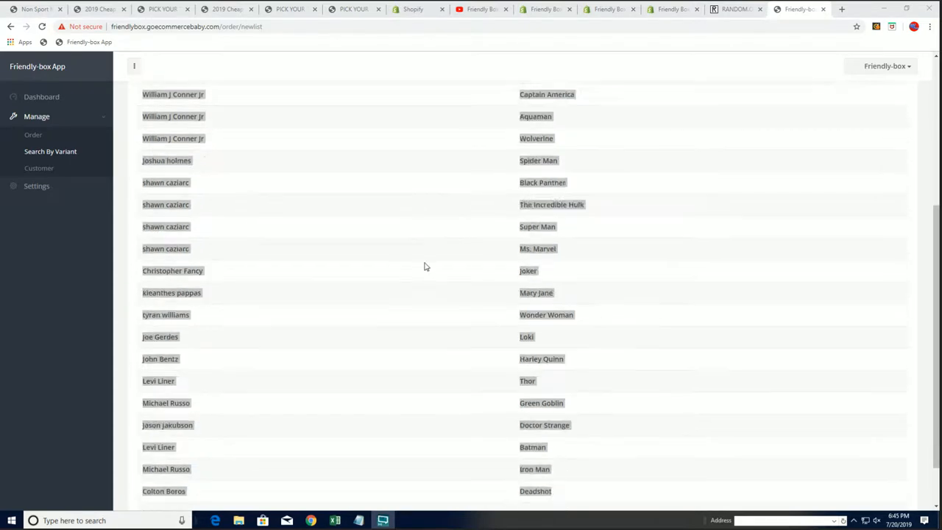
scroll("down", 3)
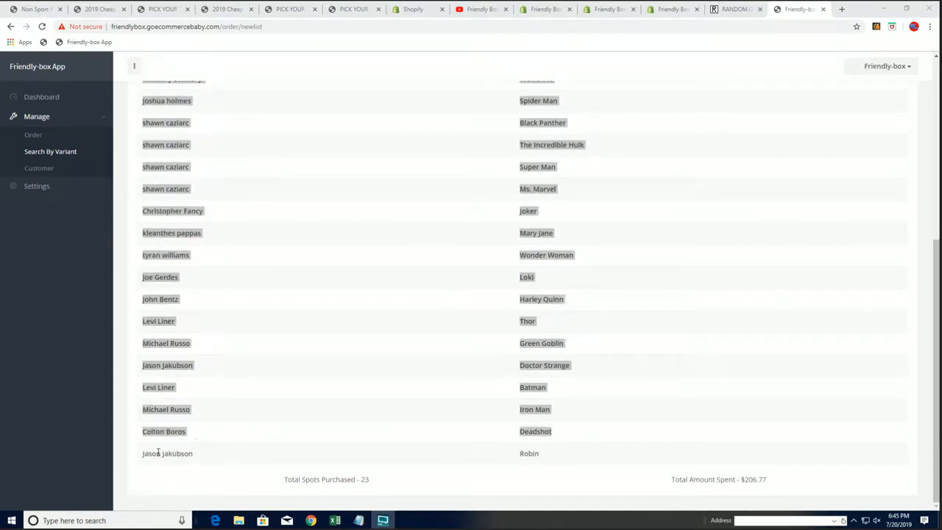
double_click(167, 453)
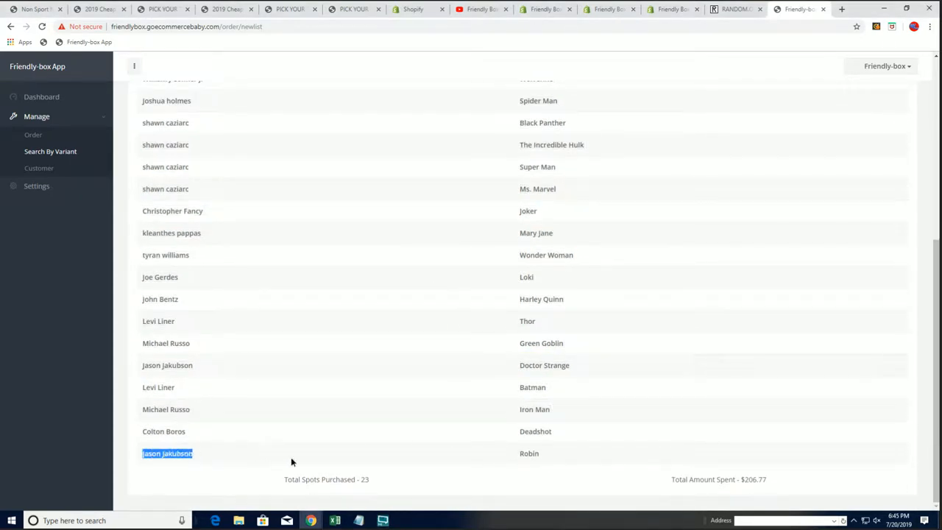
right_click(526, 453)
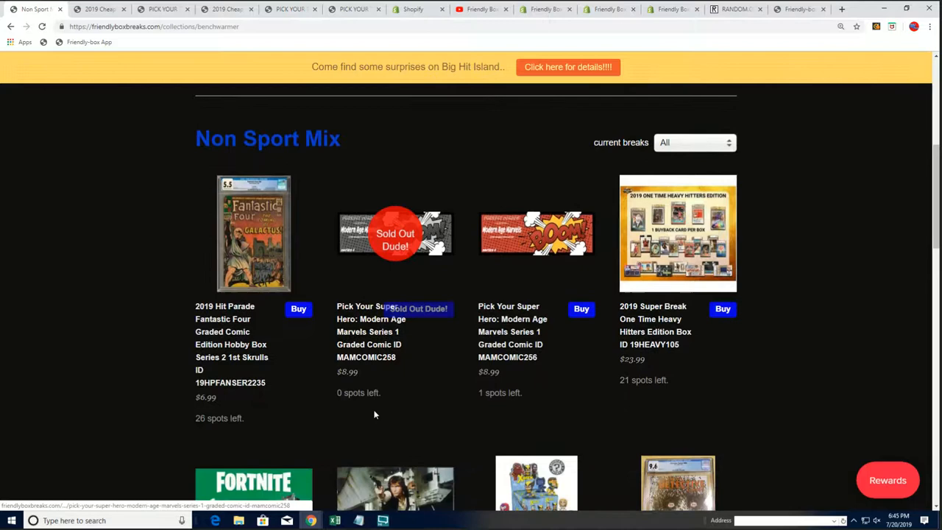
mouse_move(373, 313)
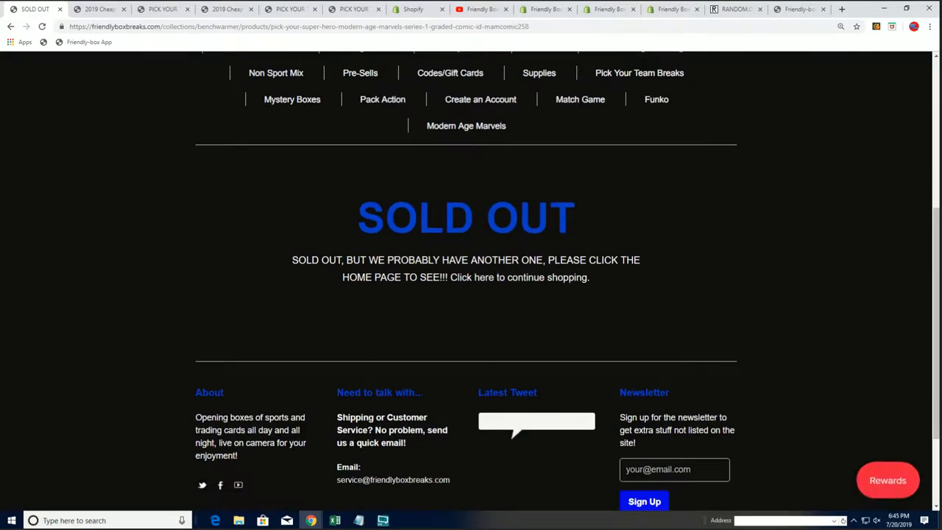
Open the MAMCOMIC258 product from Non Sport Mix to see its SOLD OUT page
left_click(335, 520)
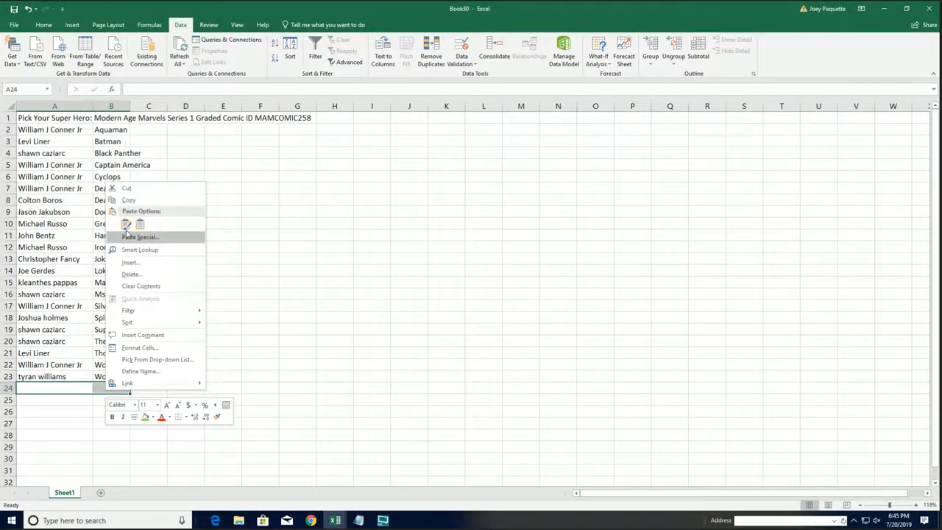
left_click(126, 225)
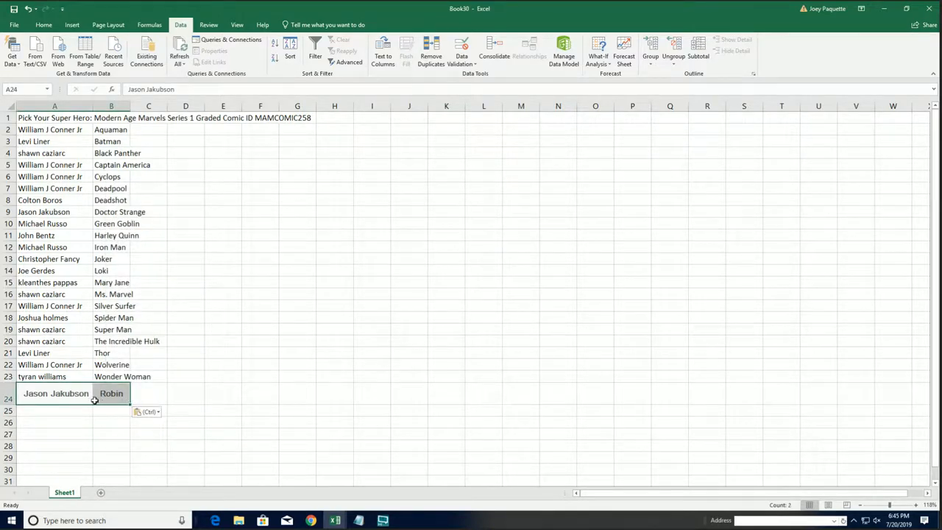
mouse_move(130, 387)
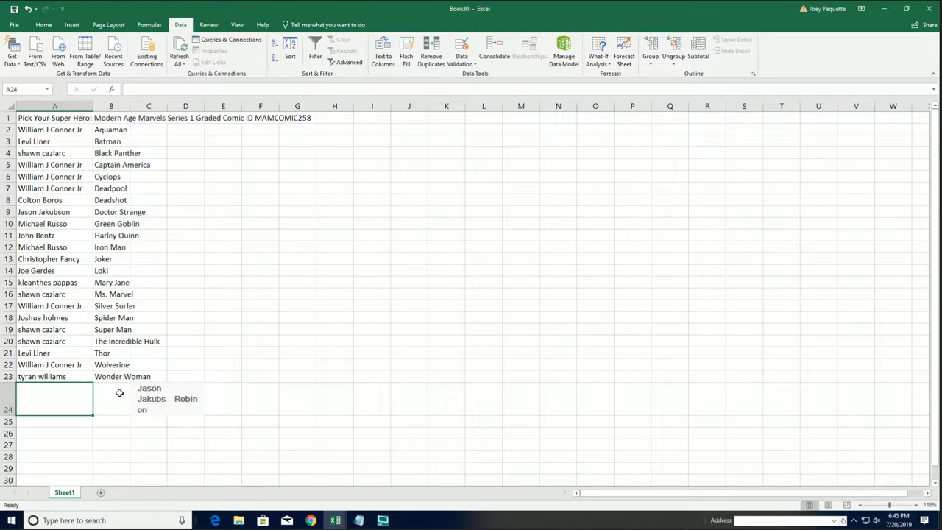
mouse_move(184, 415)
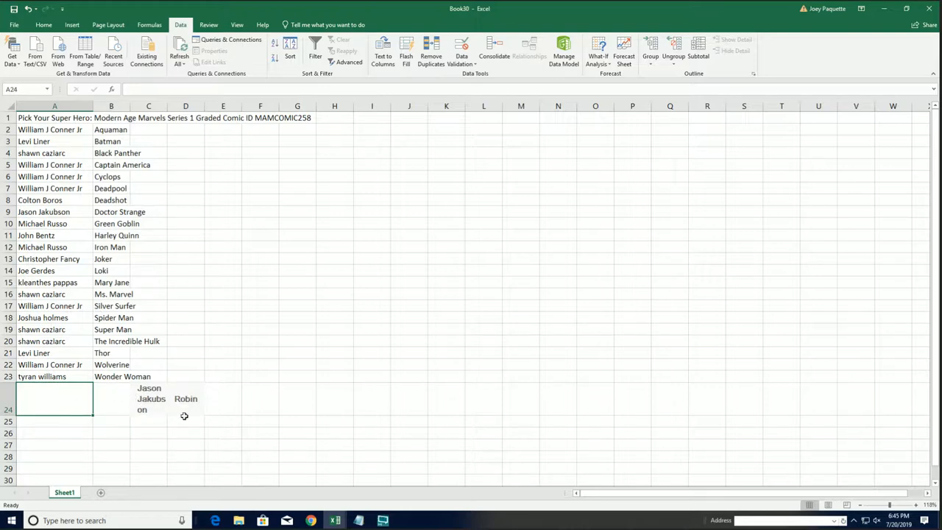
mouse_move(112, 407)
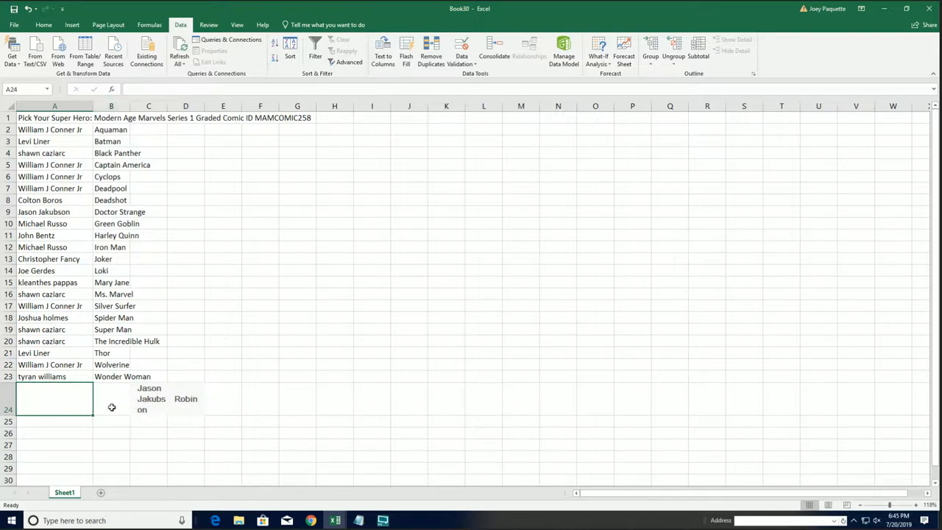
right_click(52, 399)
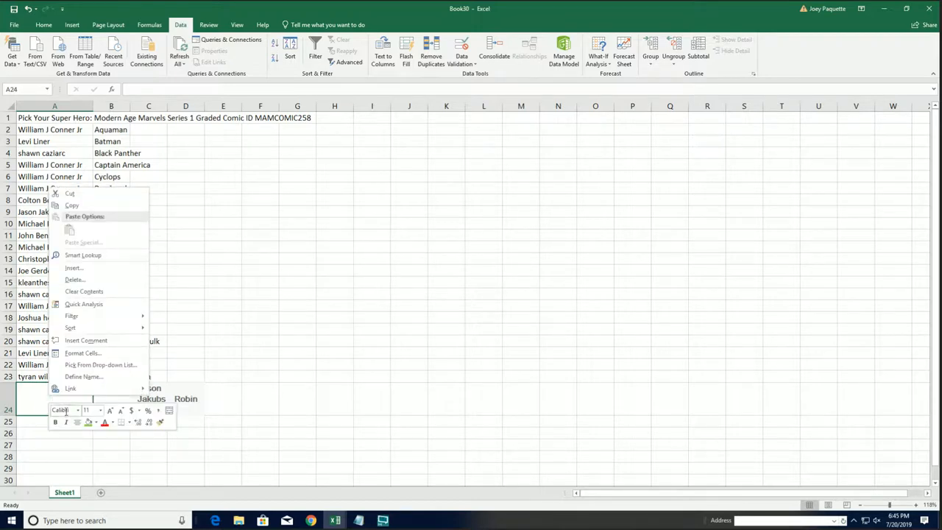
left_click(199, 234)
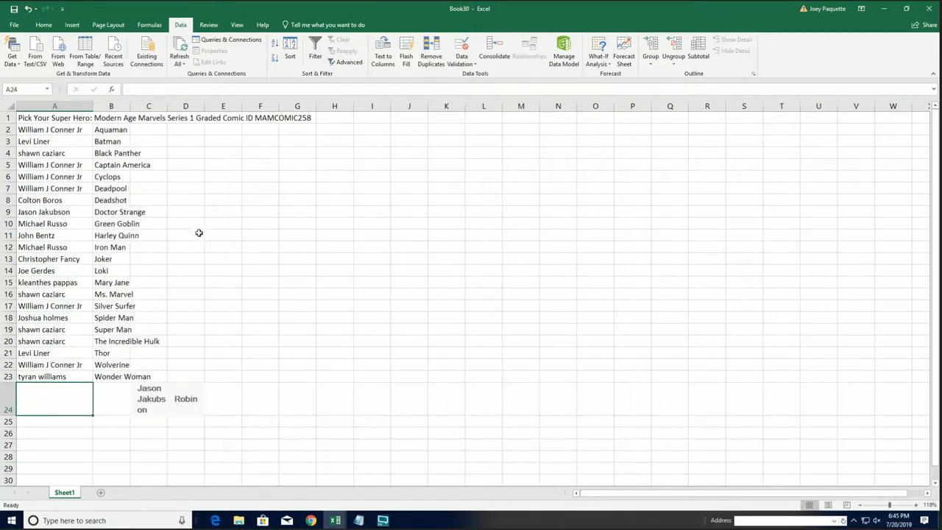
mouse_move(124, 141)
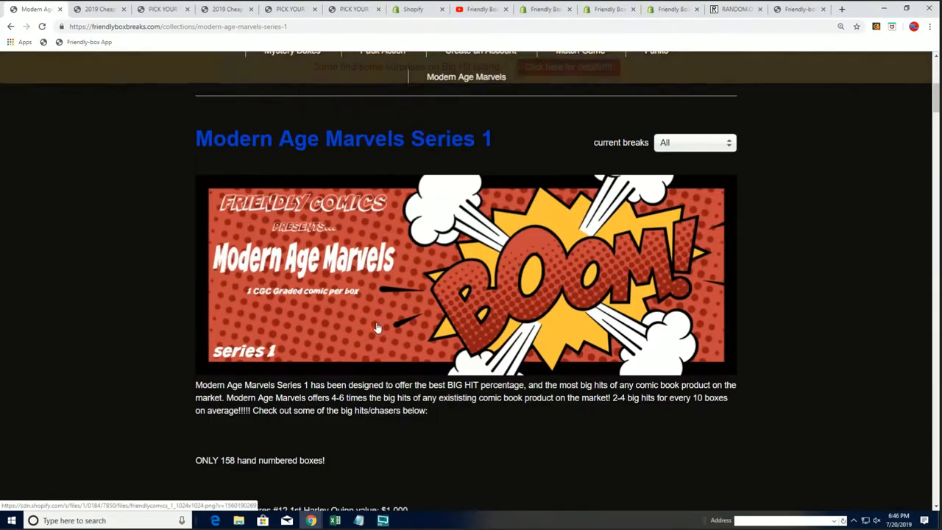
scroll("down", 3)
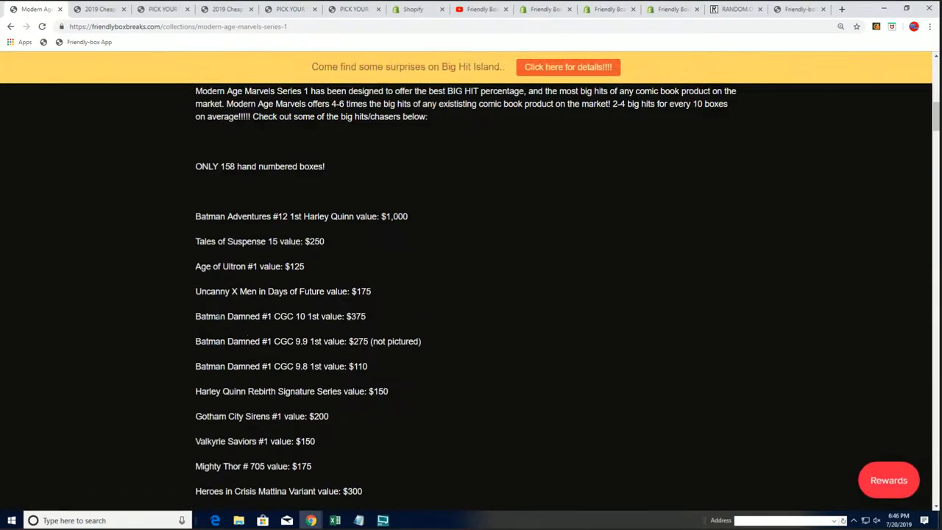
mouse_move(284, 327)
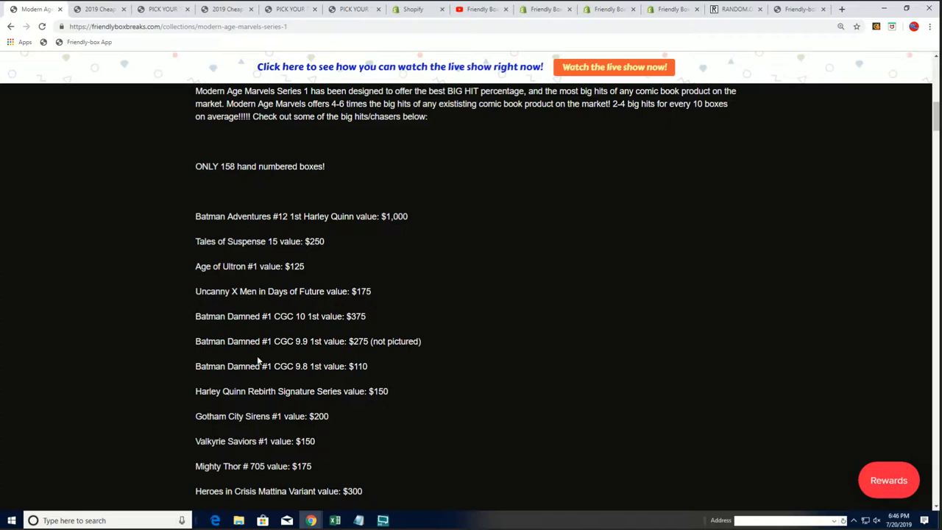
mouse_move(386, 366)
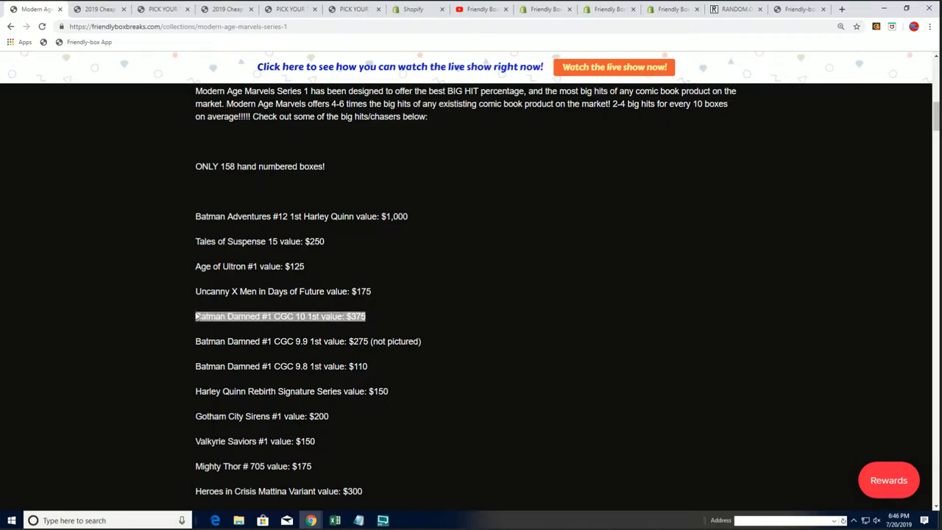
scroll("down", 3)
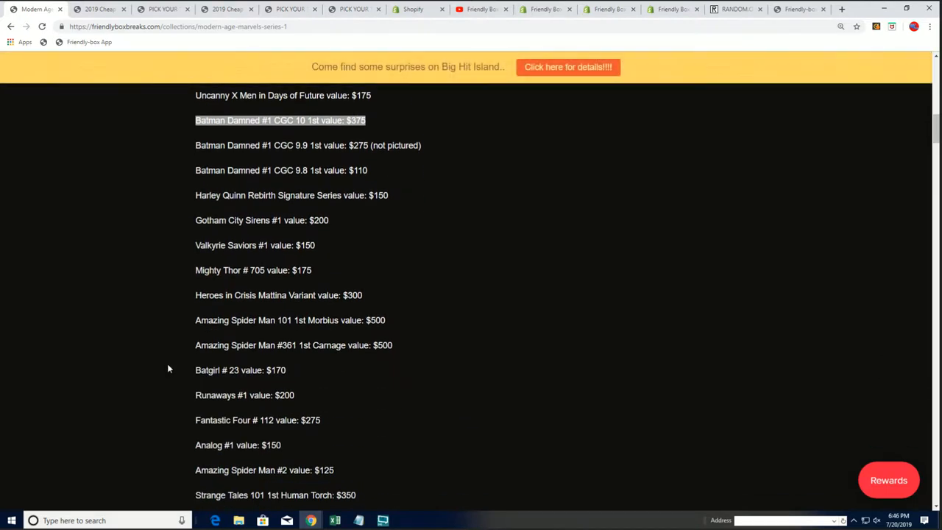
mouse_move(371, 123)
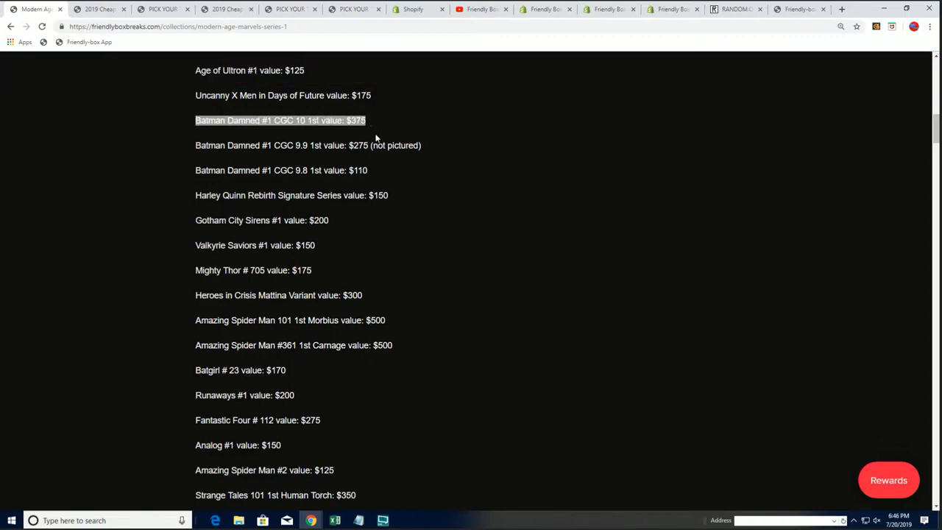
scroll("down", 3)
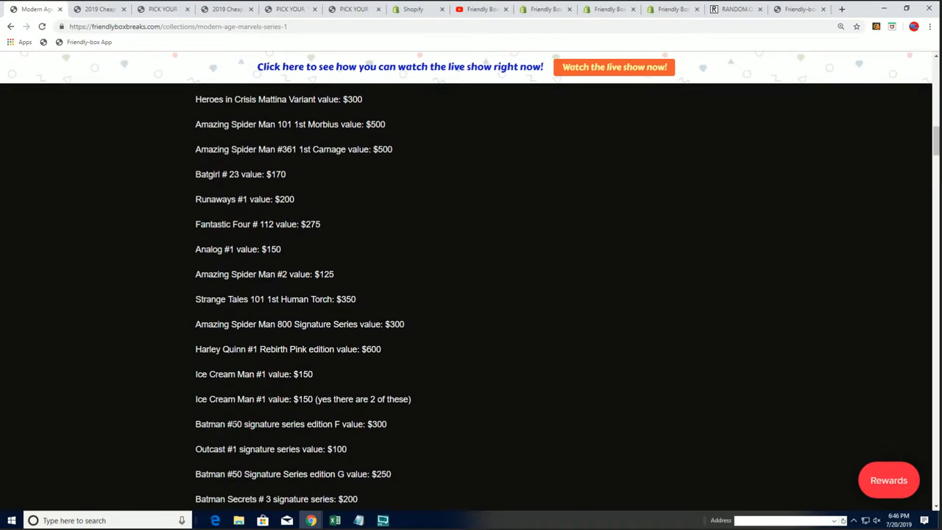
scroll("down", 3)
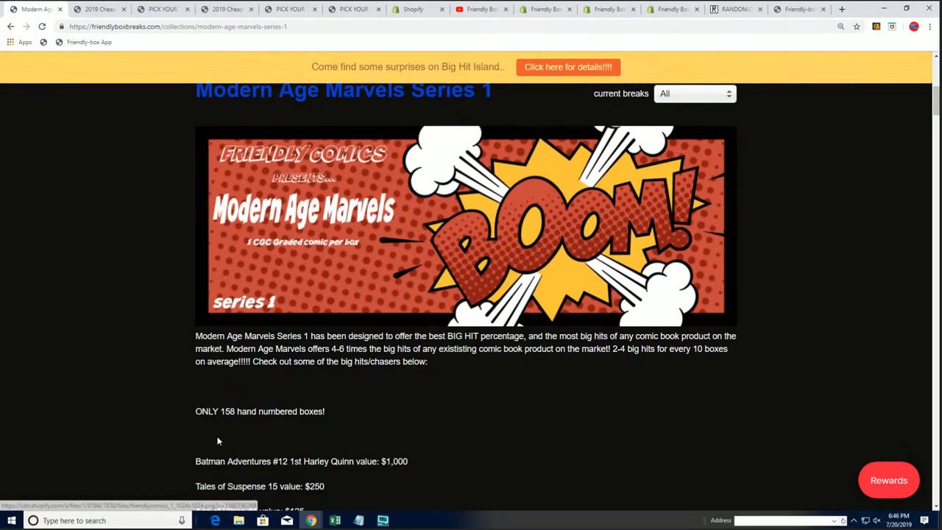
scroll("down", 3)
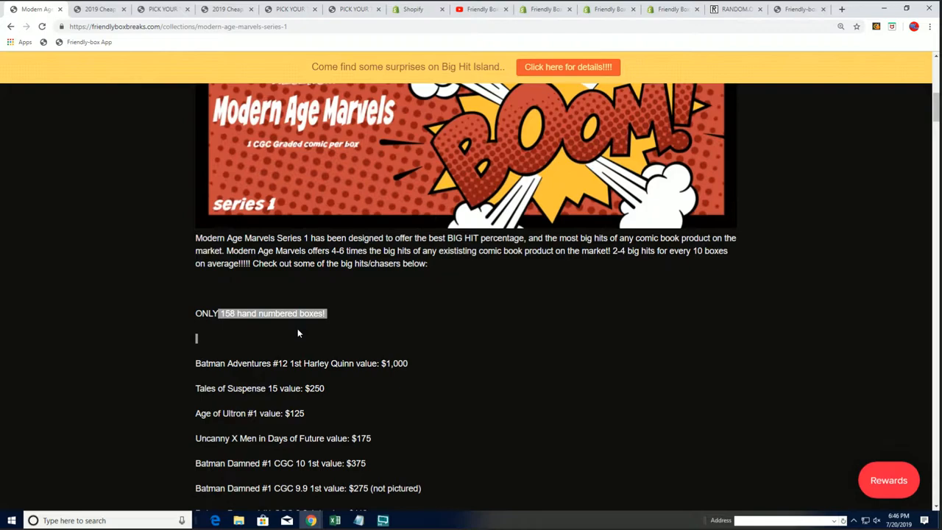
scroll("down", 3)
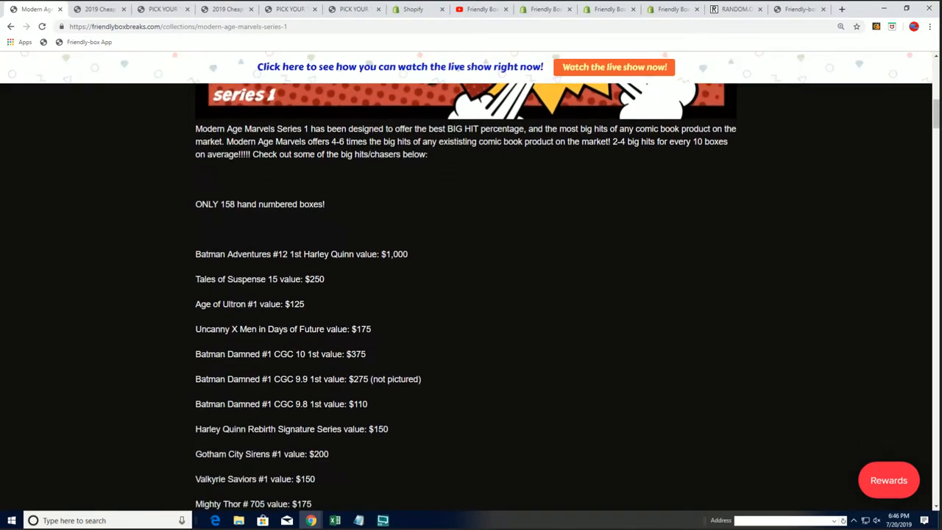
scroll("up", 3)
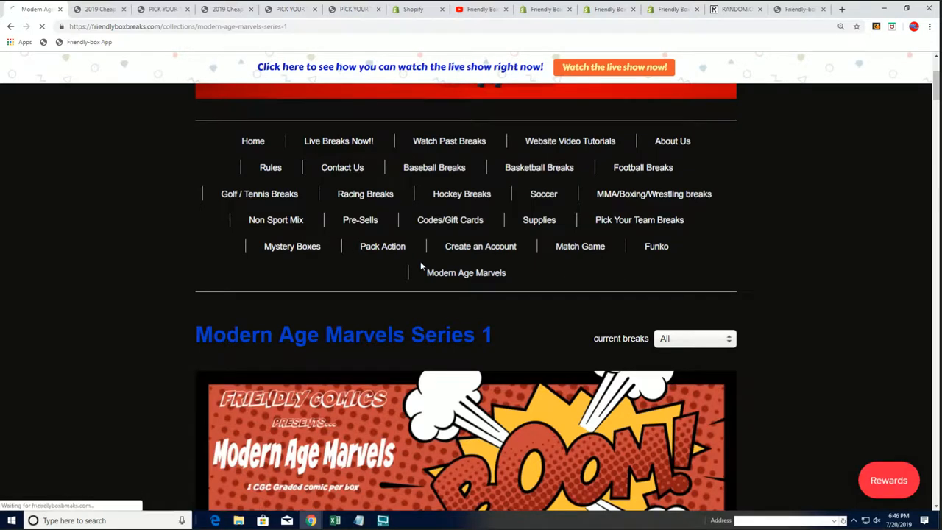
Go back to the Non Sport Mix collection, where MAMCOMIC256 has 1 spot left
left_click(276, 219)
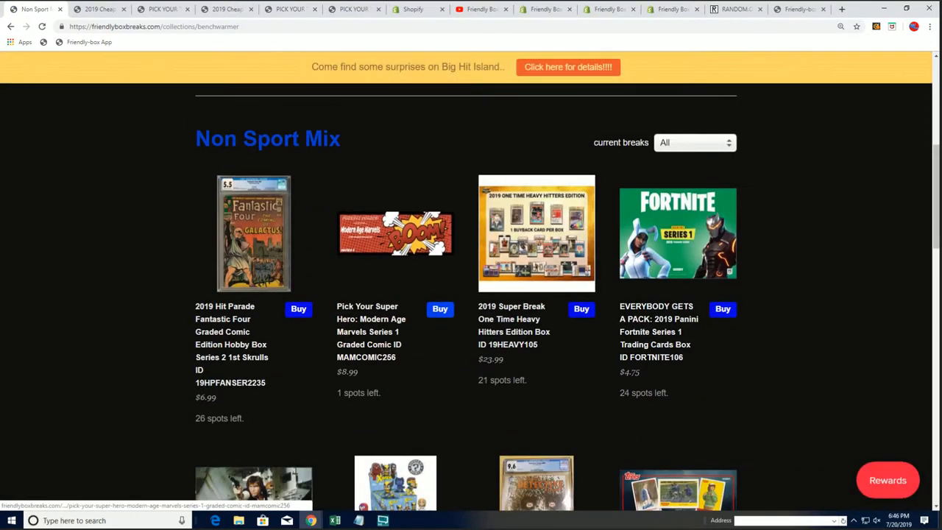
mouse_move(407, 259)
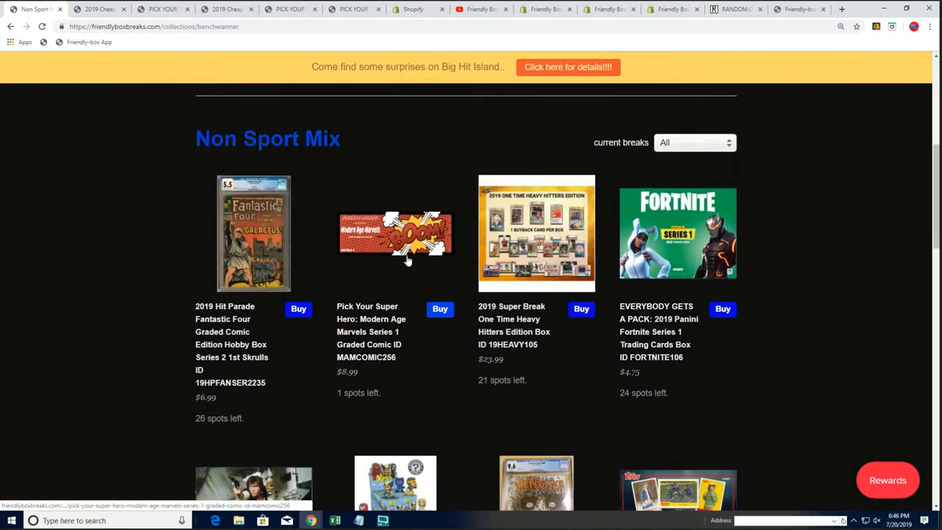
mouse_move(448, 124)
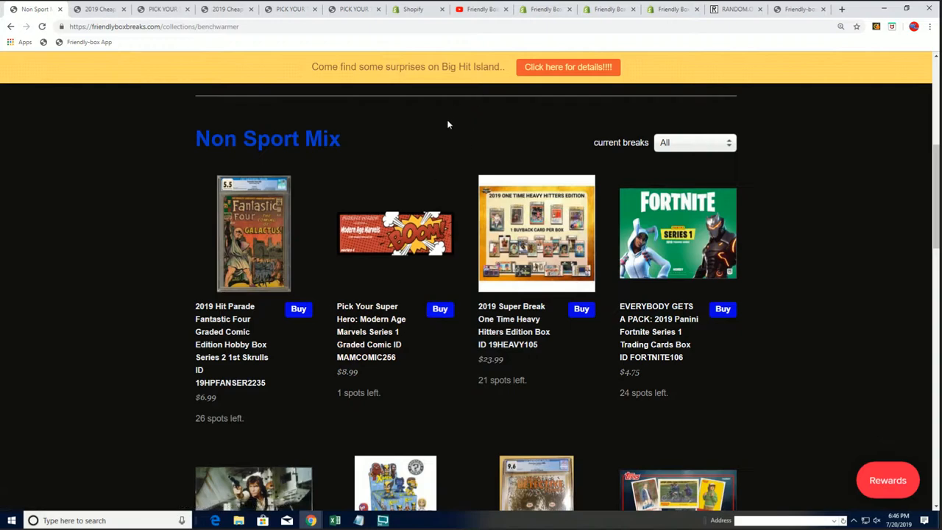